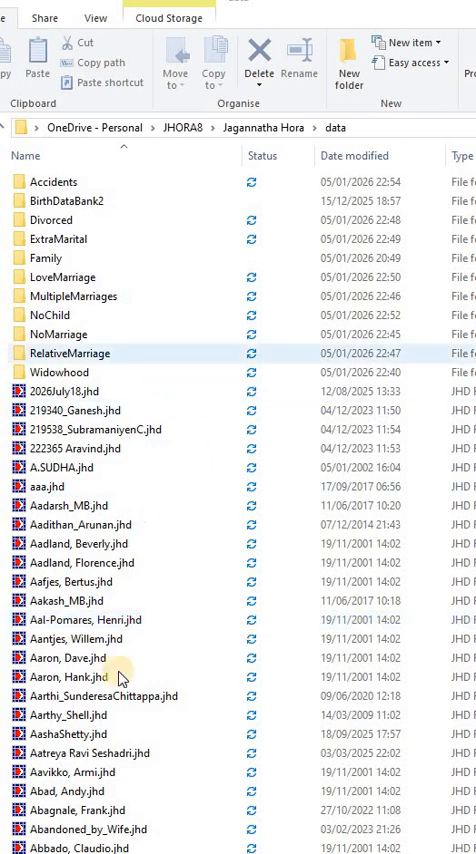
Open the CopyFilesFromSourceToSink workbook and begin appending 'Spiritualists' to the SinkPath cell
{"action": "left_click", "coordinate": [100, 696]}
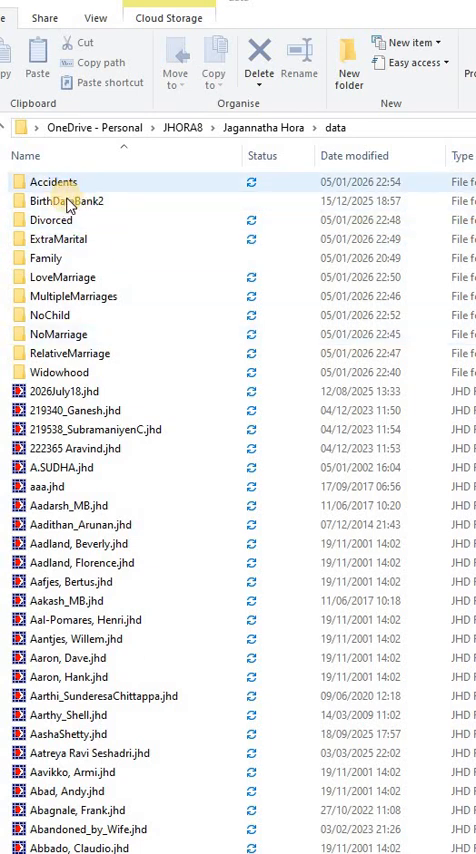
{"action": "left_click", "coordinate": [70, 200]}
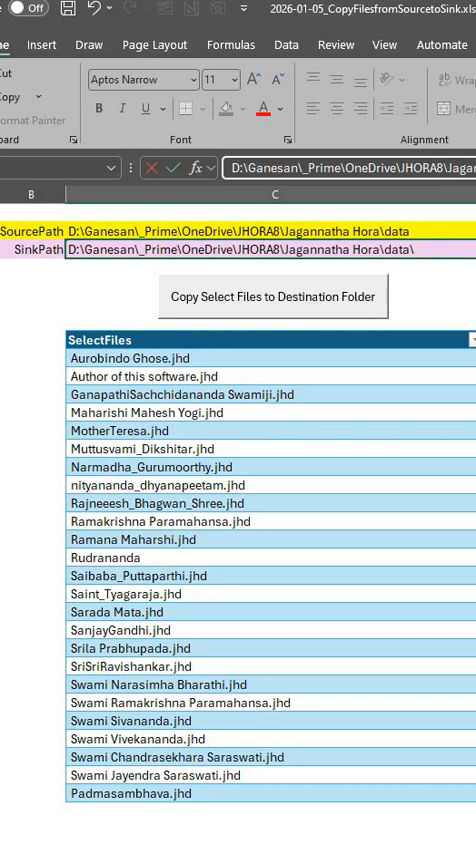
{"action": "type", "text": "Spiritualist"}
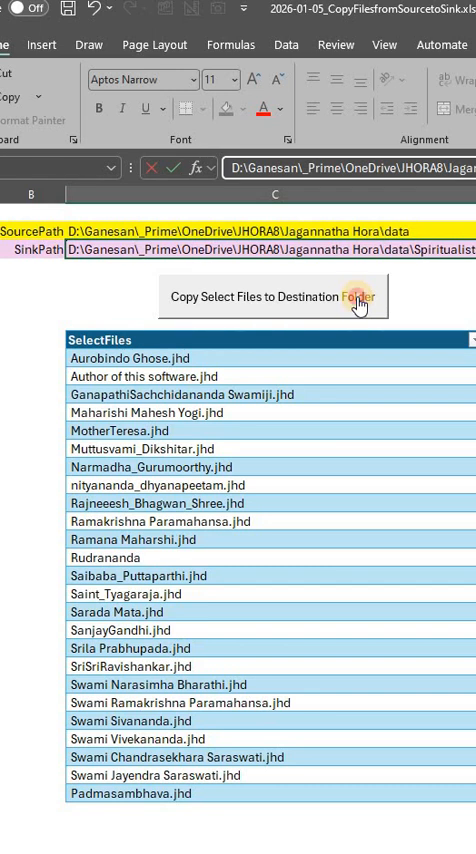
Run the Copy Select Files to Destination Folder macro to copy the .jhd files
{"action": "left_click", "coordinate": [274, 296]}
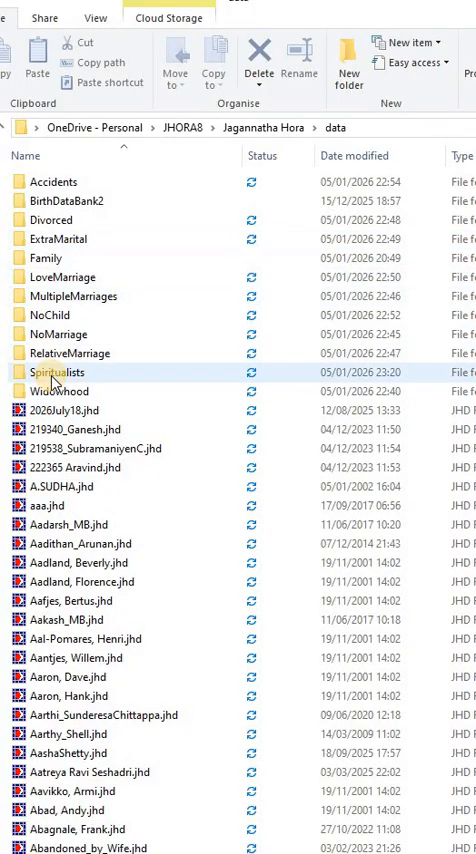
Open the new Spiritualists folder in File Explorer to view the copied .jhd files
{"action": "left_click", "coordinate": [60, 372]}
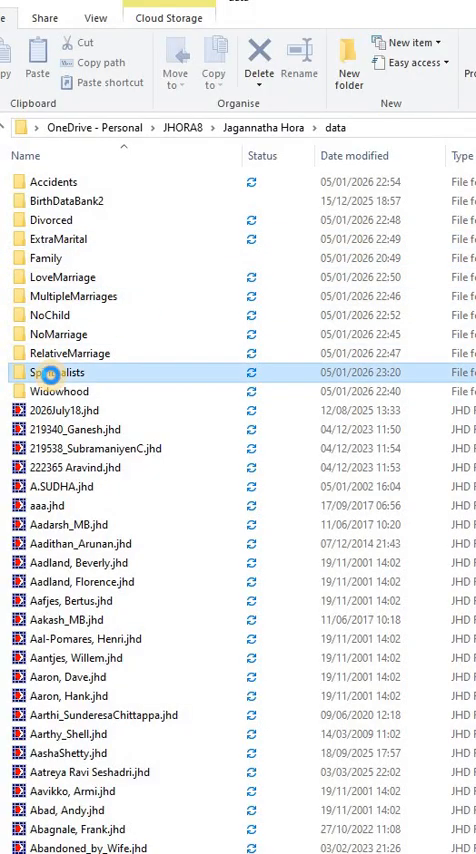
{"action": "double_click", "coordinate": [56, 372]}
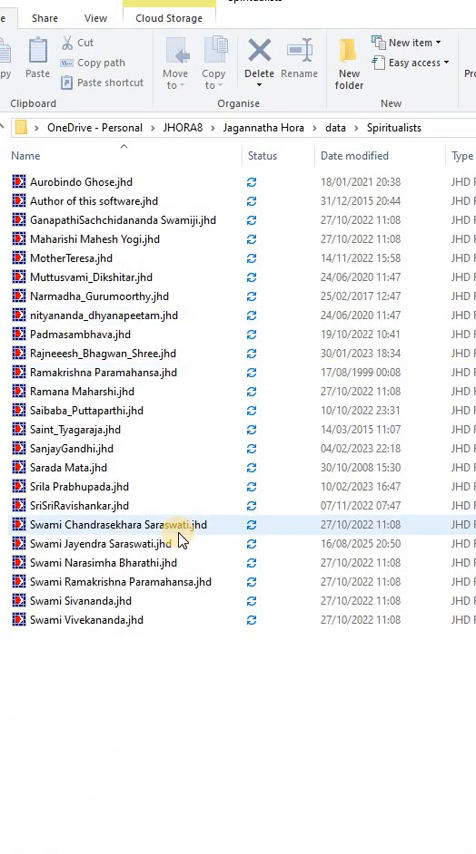